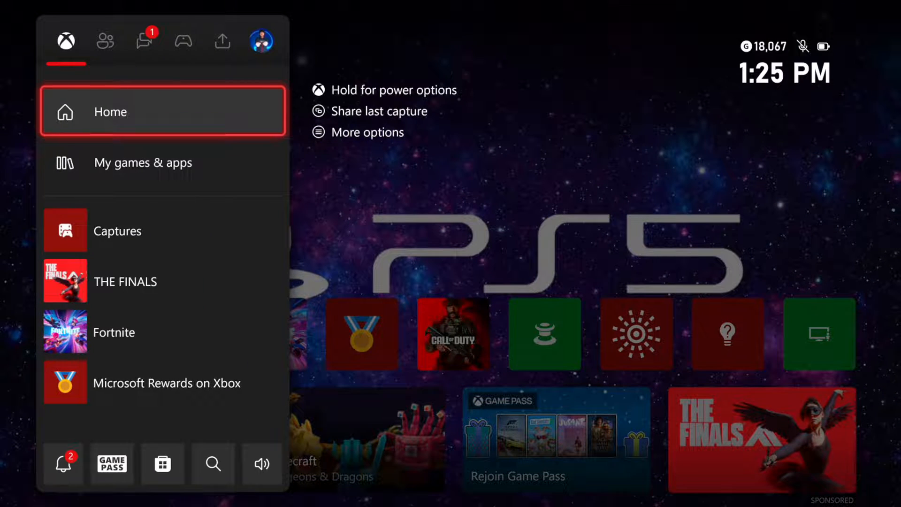
Step: Navigate from the guide to Settings > Preferences > Capture & share
{"action": "left_click", "coordinate": [222, 41]}
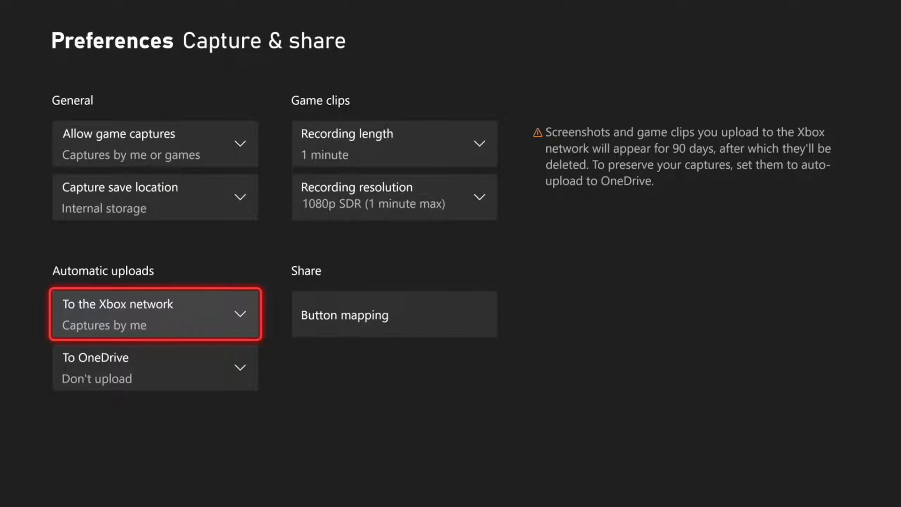
Step: Set automatic uploads to the Xbox network to 'Don't upload'
{"action": "left_click", "coordinate": [155, 315]}
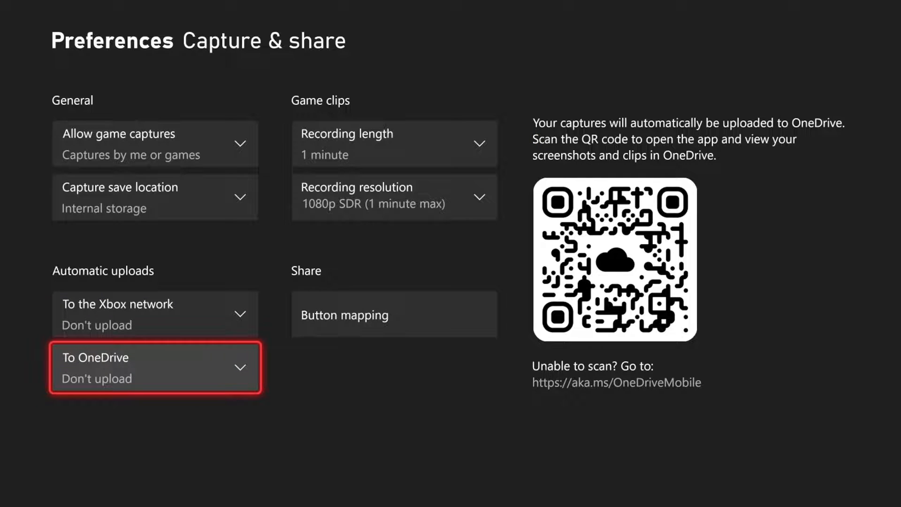
{"action": "left_click", "coordinate": [154, 368]}
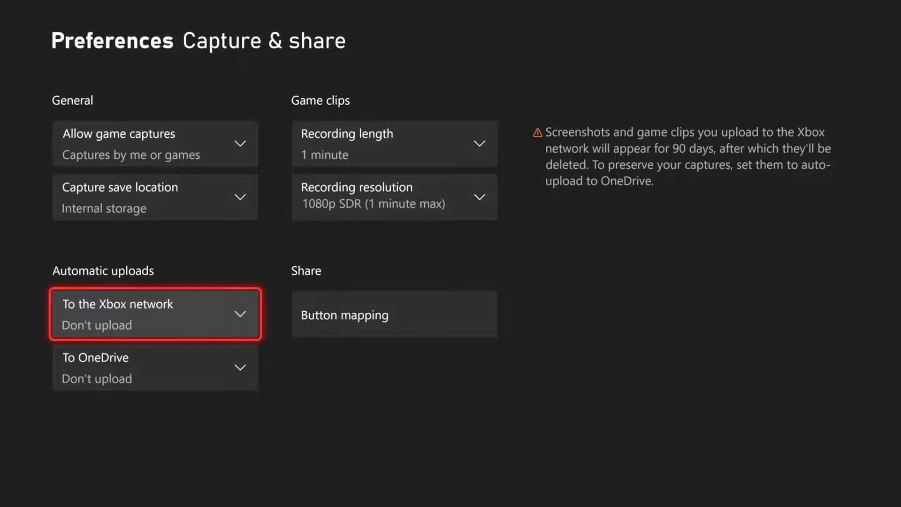
{"action": "left_click", "coordinate": [155, 314]}
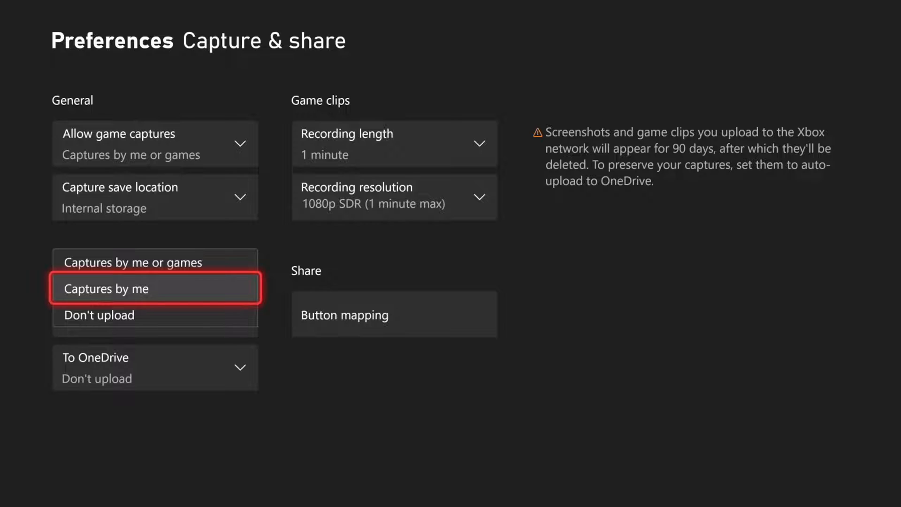
{"action": "left_click", "coordinate": [156, 289]}
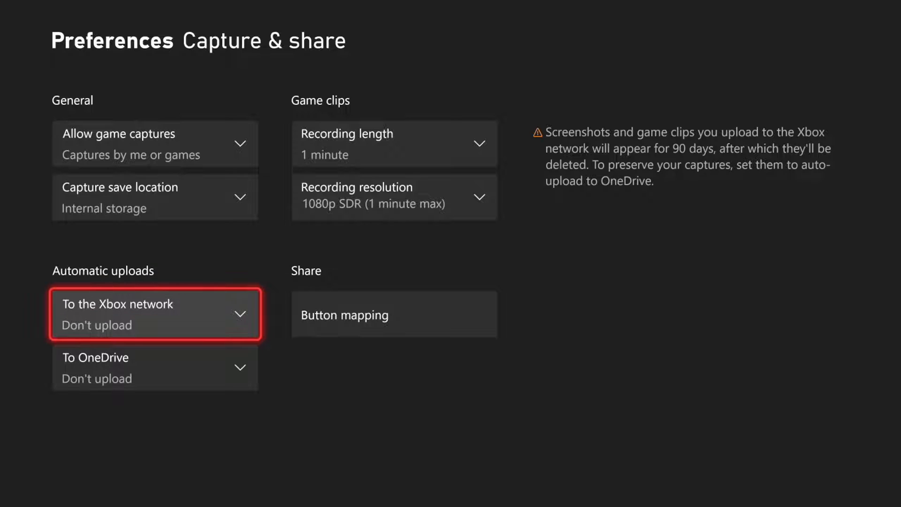